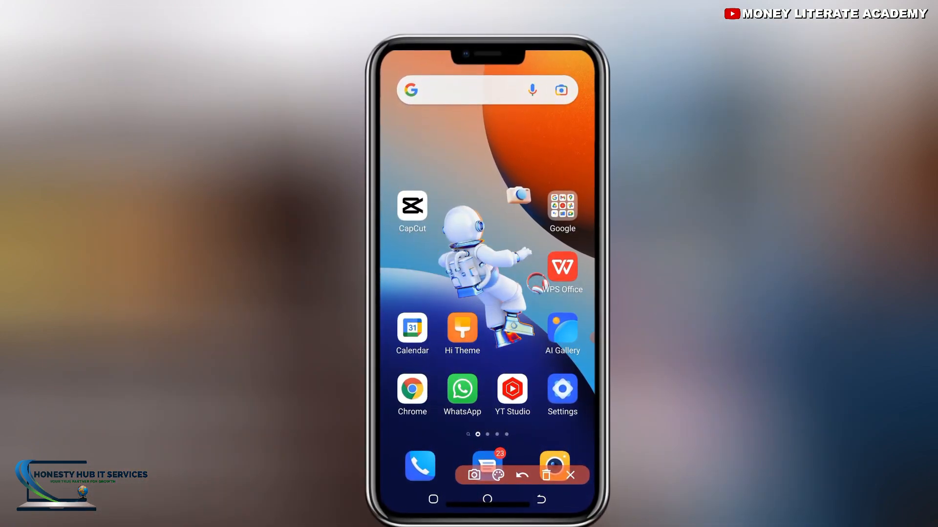
# - Launch CapCut, browse the project list, and start a new project showing device videos
pyautogui.click(569, 474)
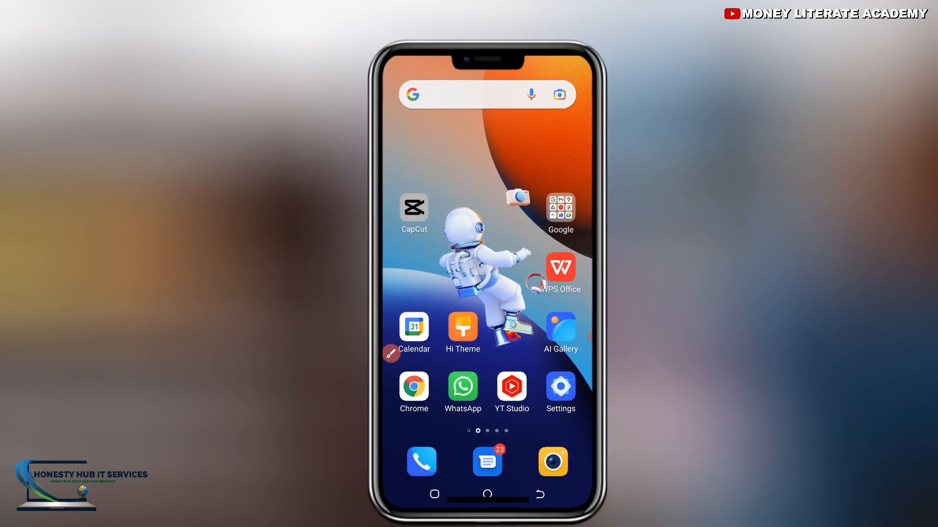
pyautogui.click(414, 209)
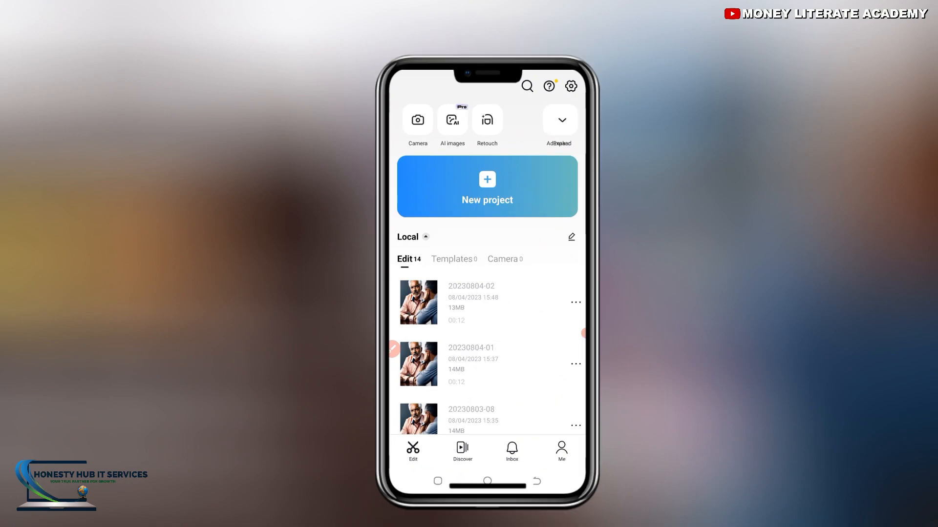
pyautogui.scroll(3)
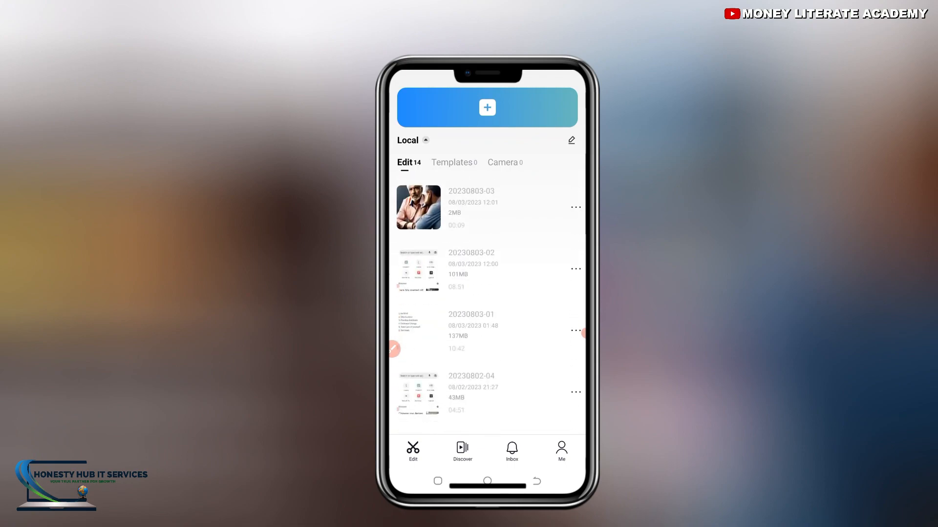
pyautogui.scroll(-3)
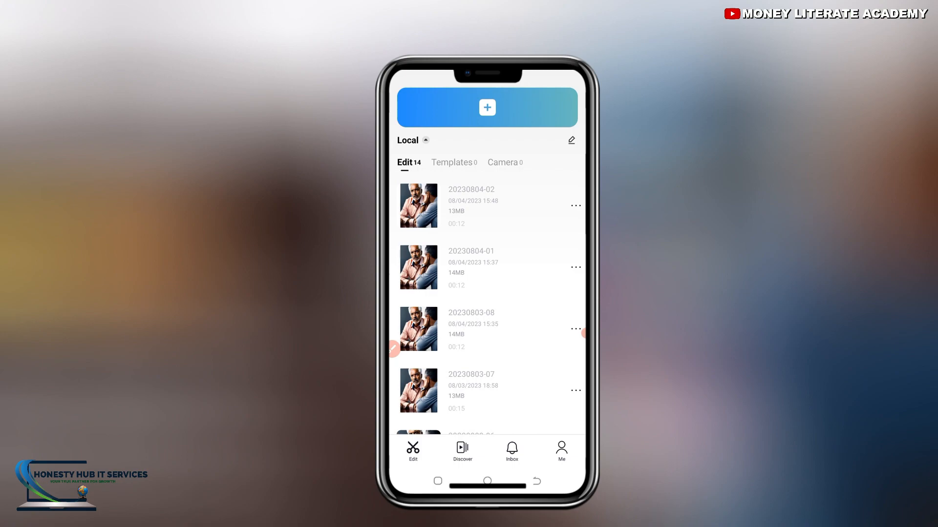
pyautogui.scroll(-3)
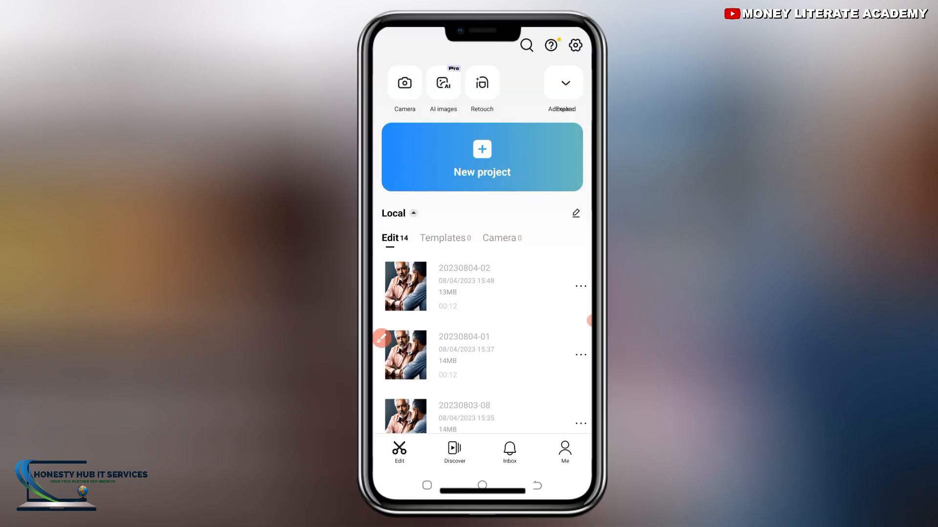
pyautogui.click(482, 157)
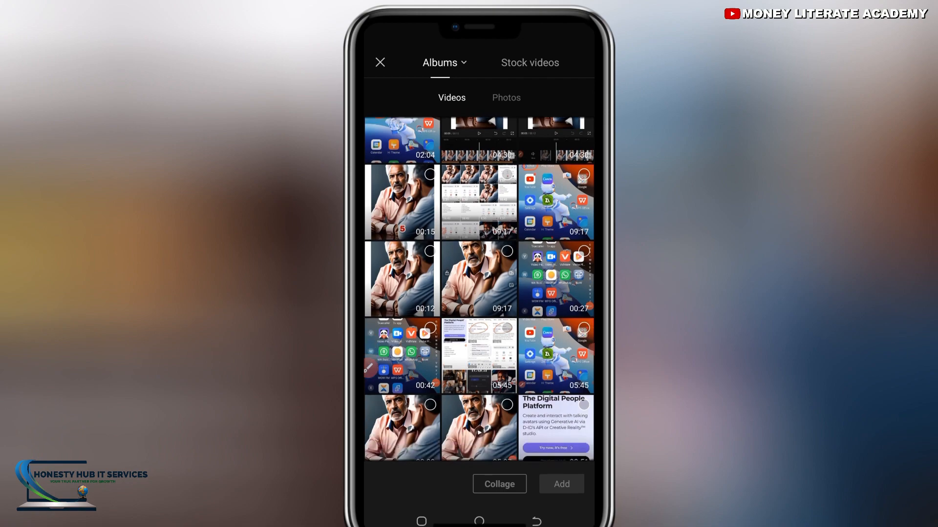
# - Add the 00:12 clip of two men at a table to the project
pyautogui.scroll(3)
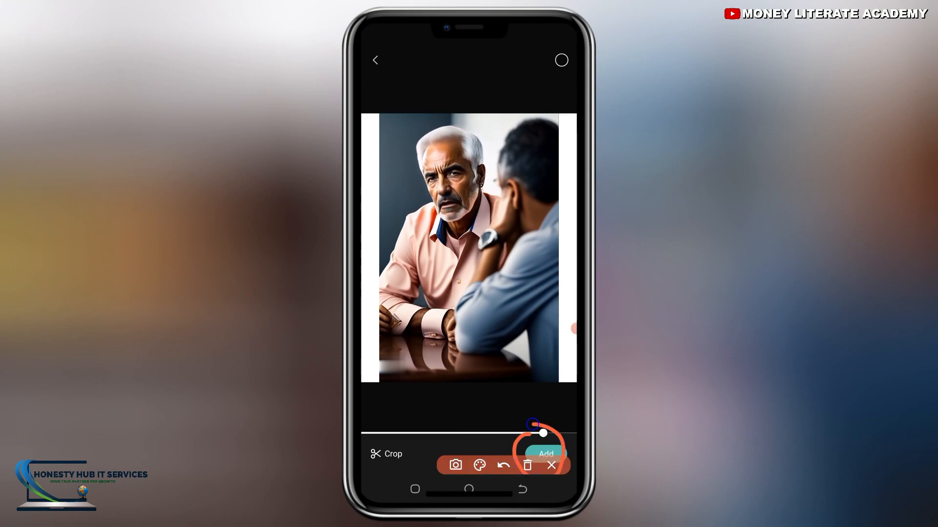
pyautogui.click(546, 454)
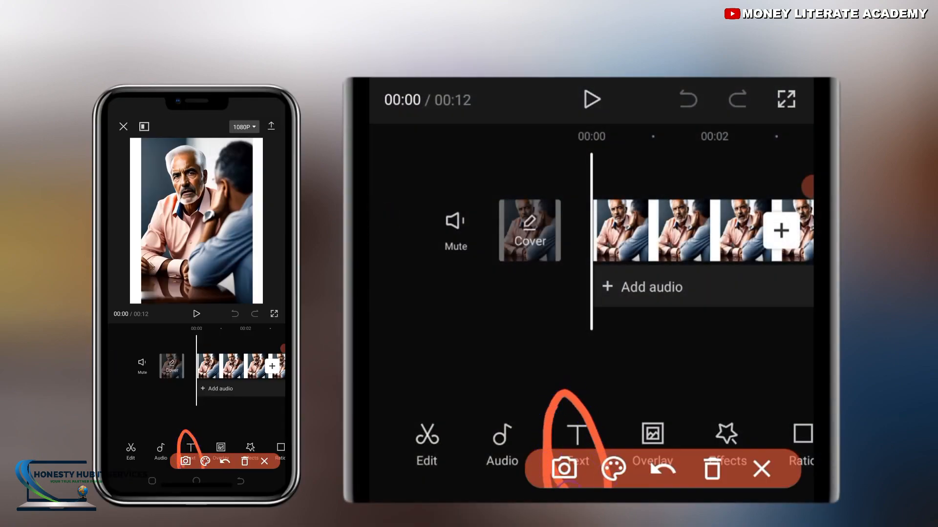
# - Generate Auto Captions from speech, creating the '6 golden rules to win in life' track
pyautogui.click(761, 468)
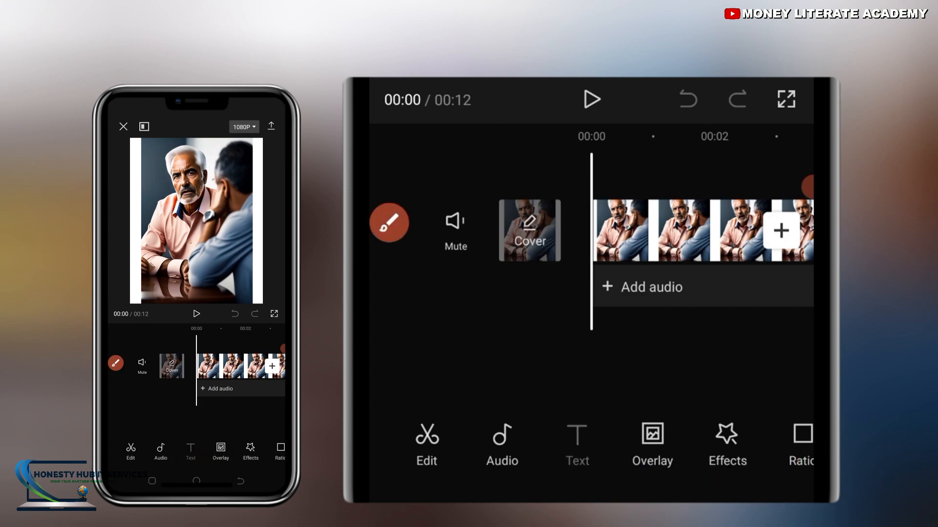
pyautogui.click(576, 444)
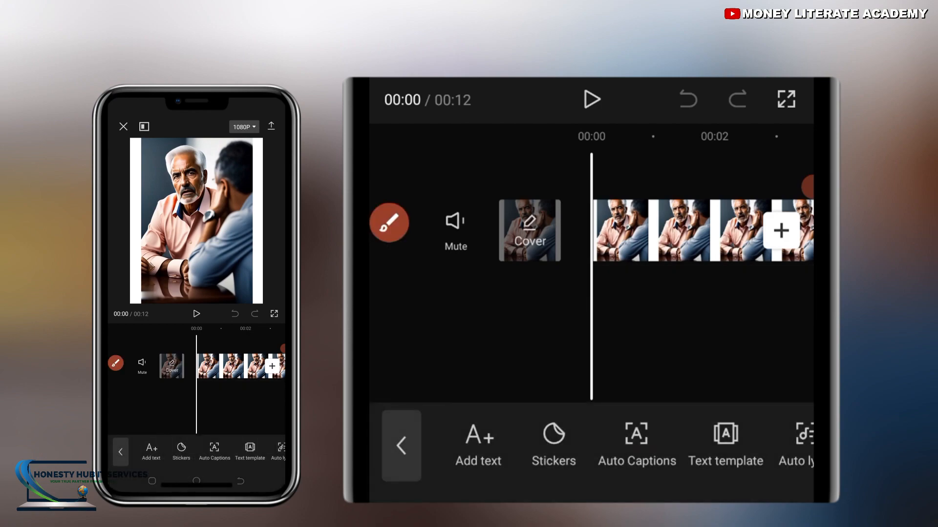
pyautogui.click(389, 223)
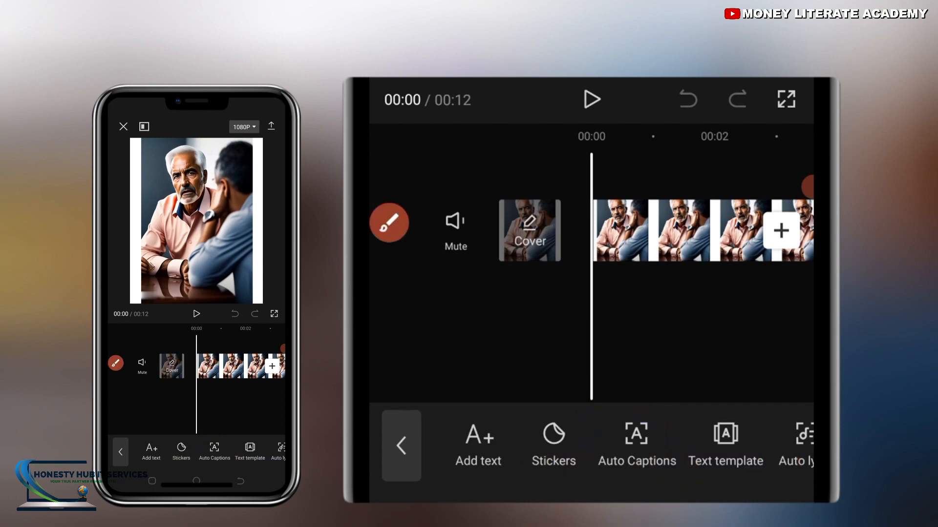
pyautogui.click(636, 446)
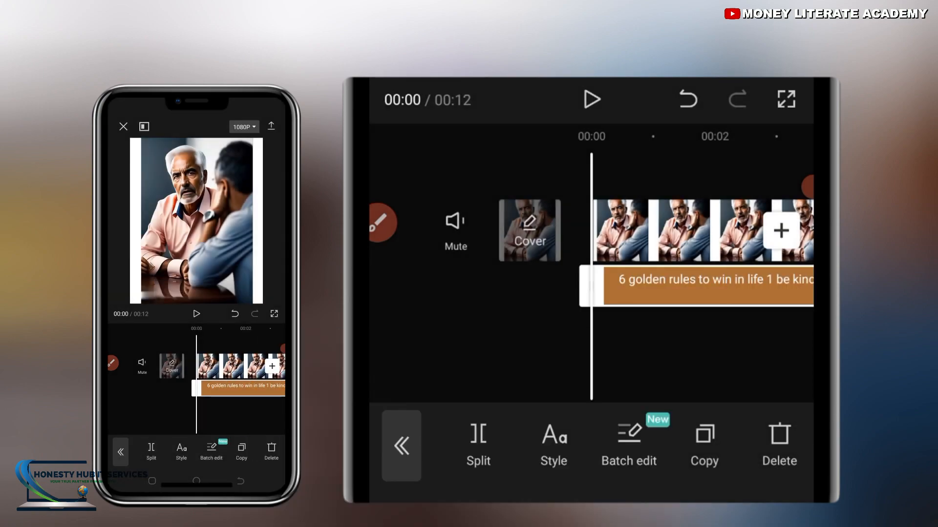
# - Select the auto-caption track on the timeline and open its Style panel
pyautogui.click(402, 445)
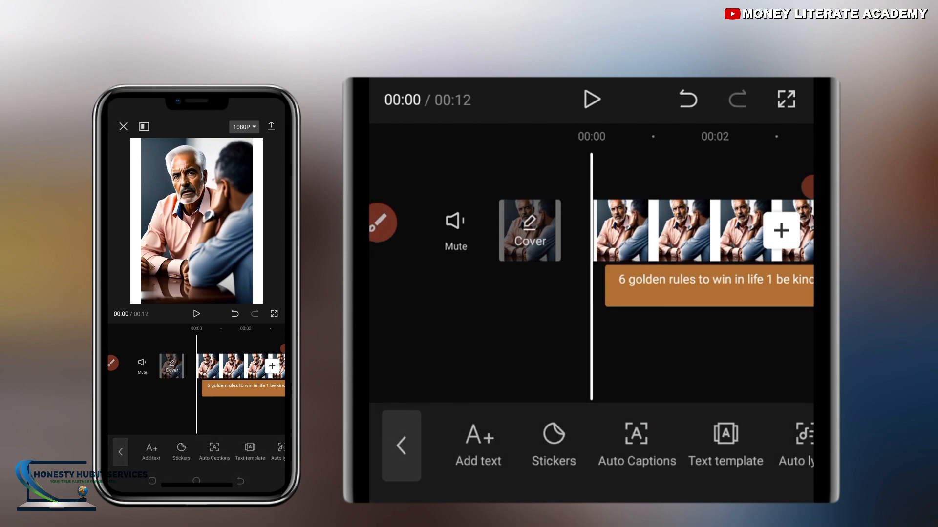
pyautogui.click(709, 280)
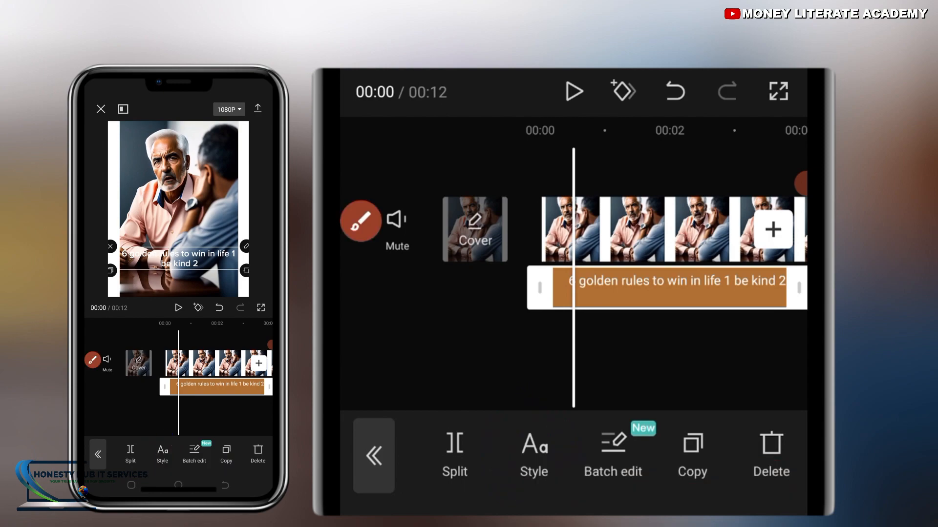
pyautogui.click(533, 455)
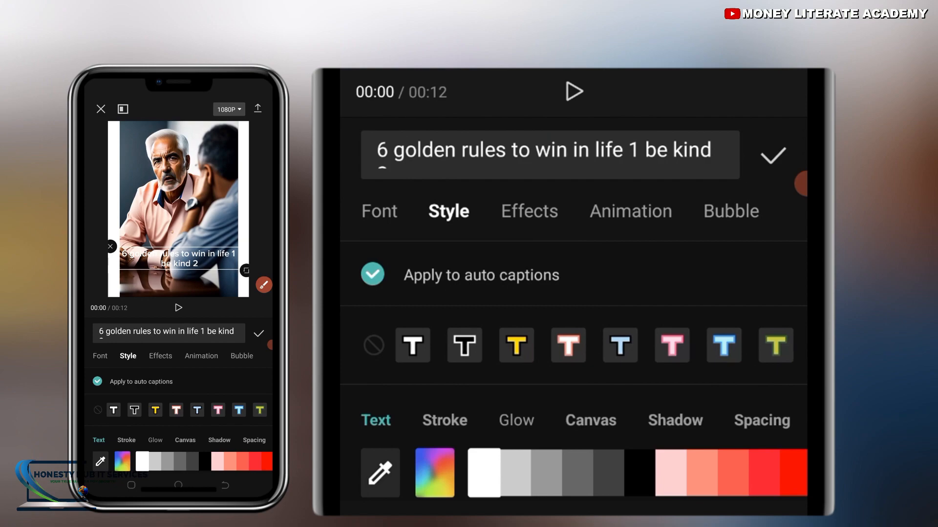
# - Apply the PALETTE font from the English font list to all auto captions
pyautogui.click(378, 211)
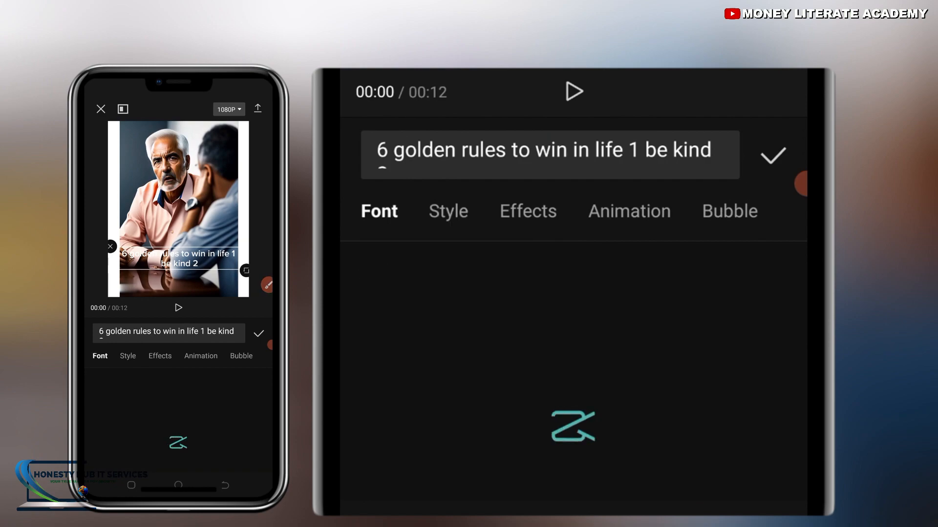
pyautogui.click(378, 211)
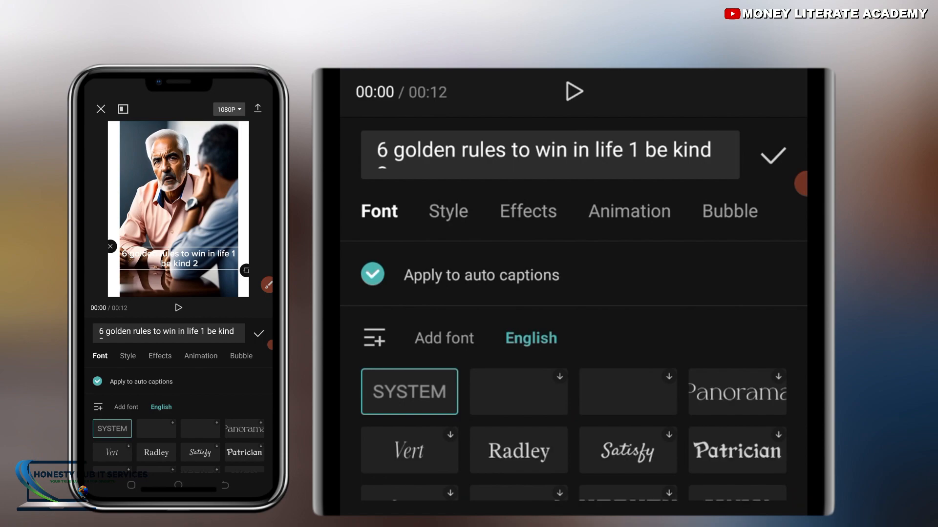
pyautogui.scroll(-3)
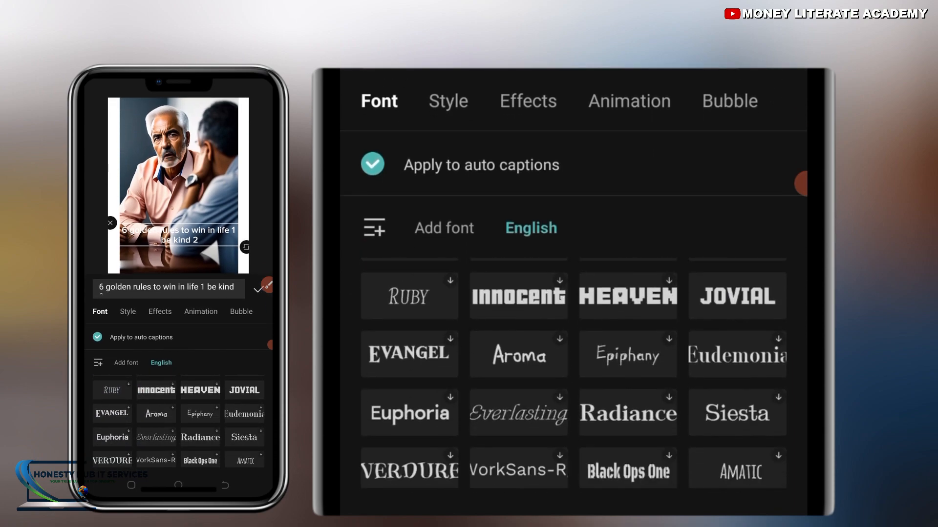
pyautogui.scroll(-3)
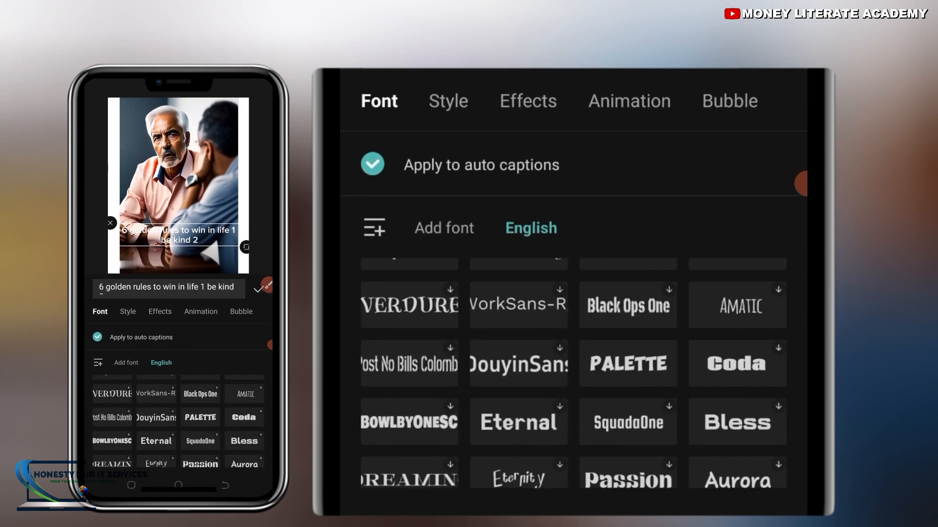
pyautogui.scroll(-3)
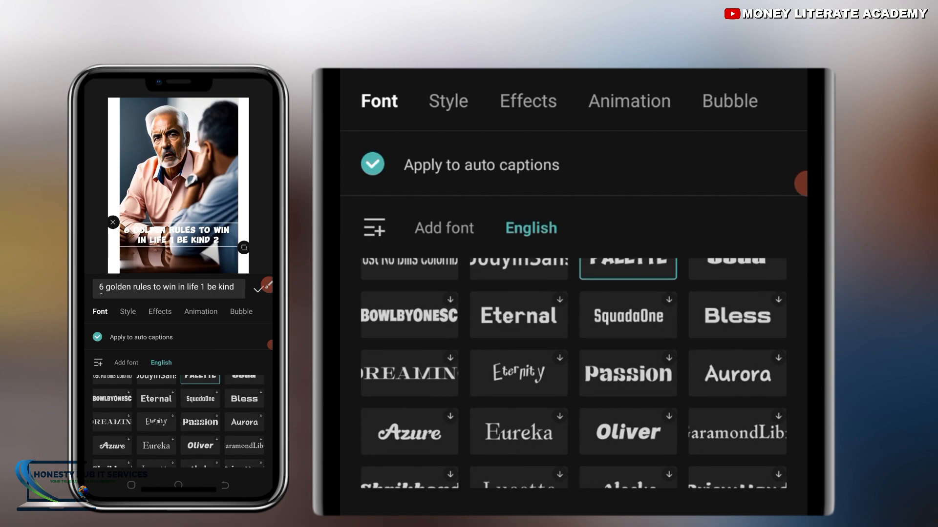
pyautogui.scroll(-3)
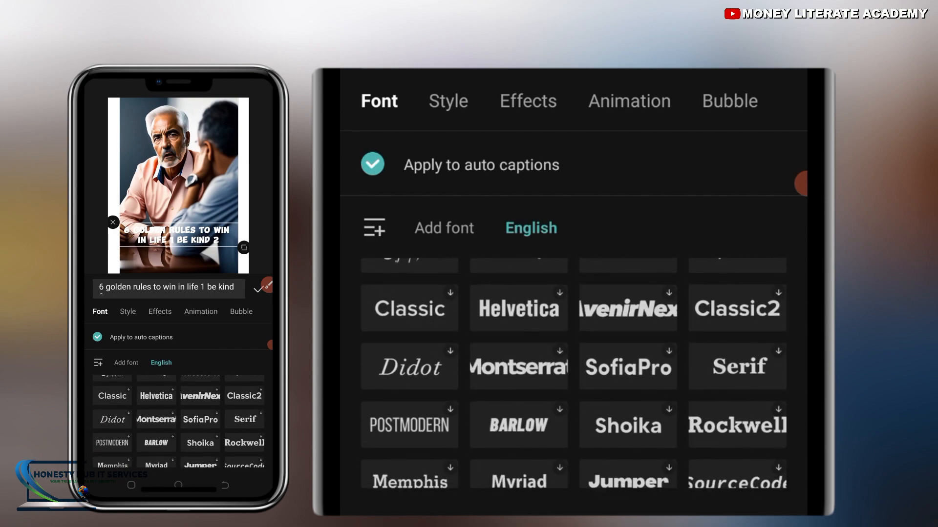
pyautogui.scroll(-3)
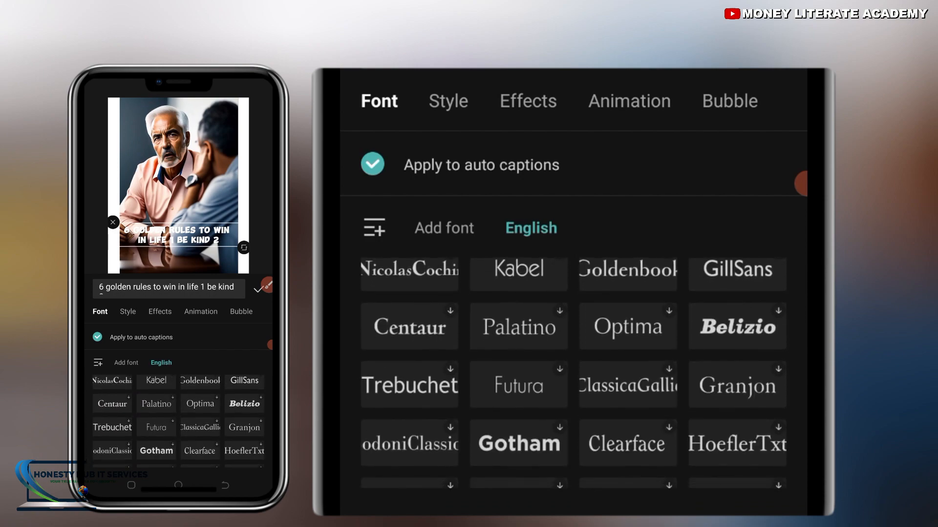
pyautogui.scroll(-3)
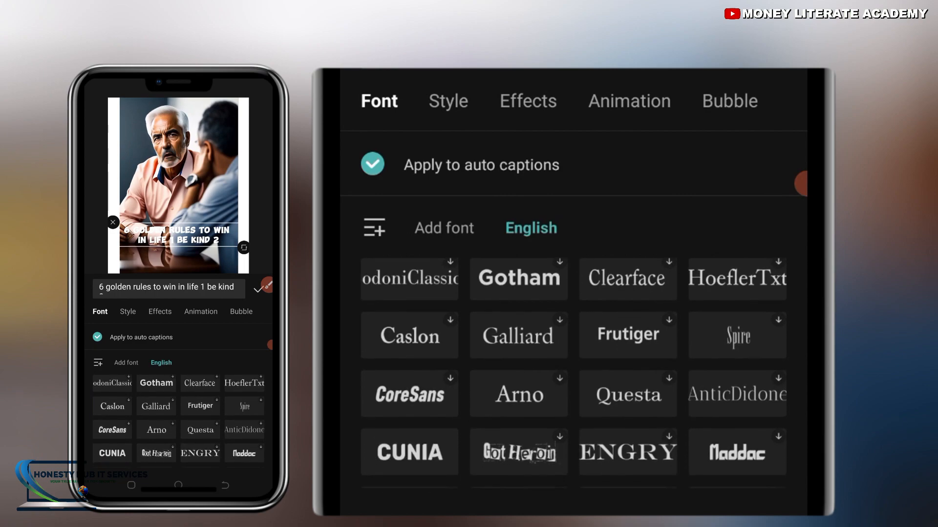
pyautogui.scroll(-3)
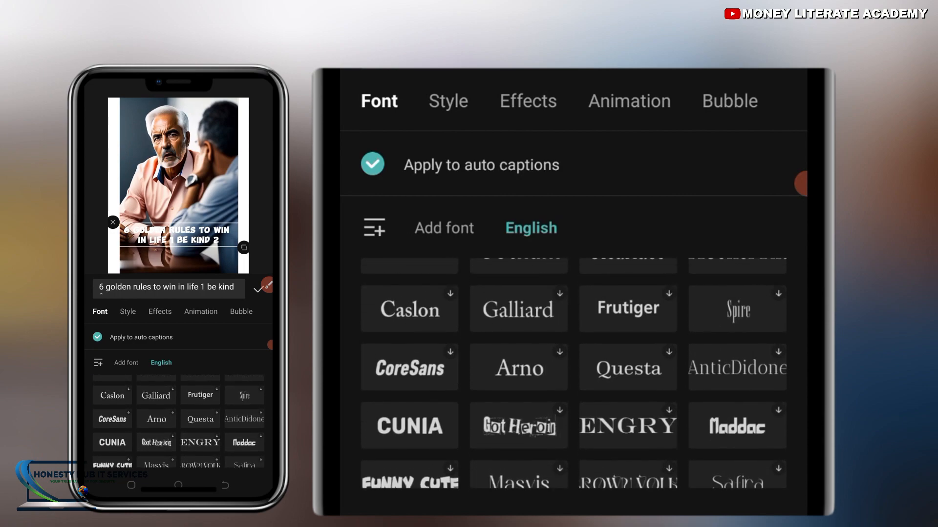
pyautogui.click(409, 426)
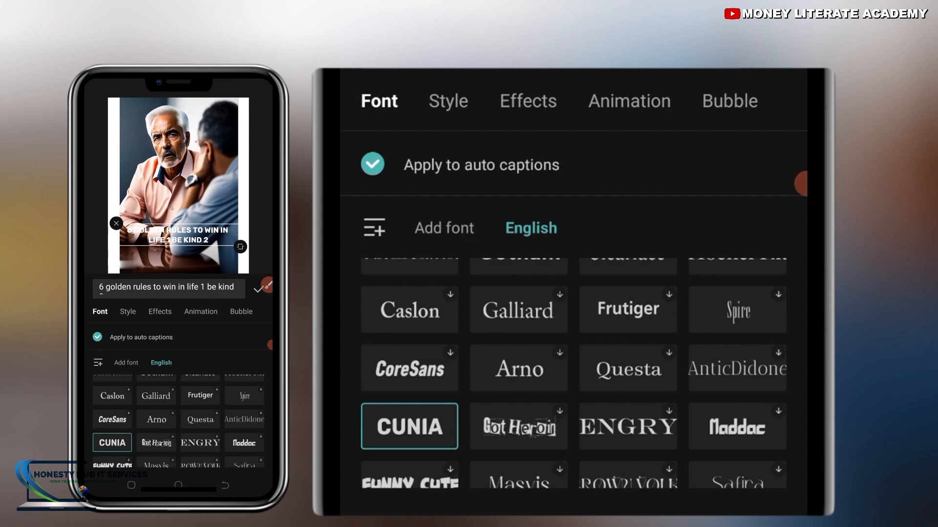
# - Try the white and red text presets, then give captions the black-outlined preset
pyautogui.click(448, 101)
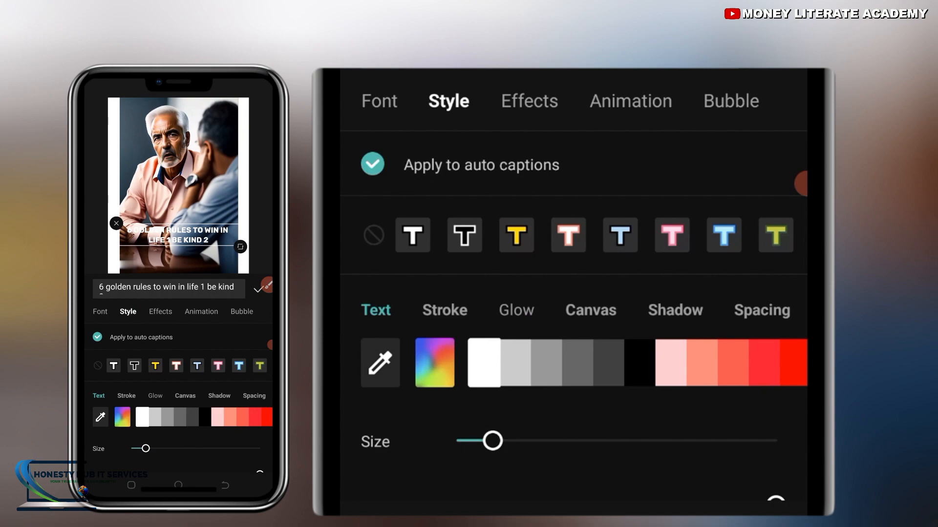
pyautogui.click(412, 234)
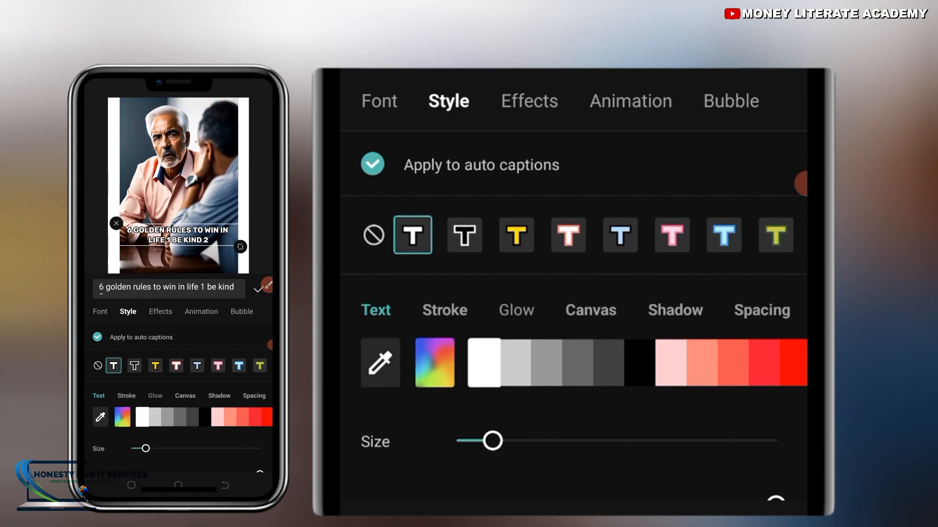
pyautogui.click(673, 362)
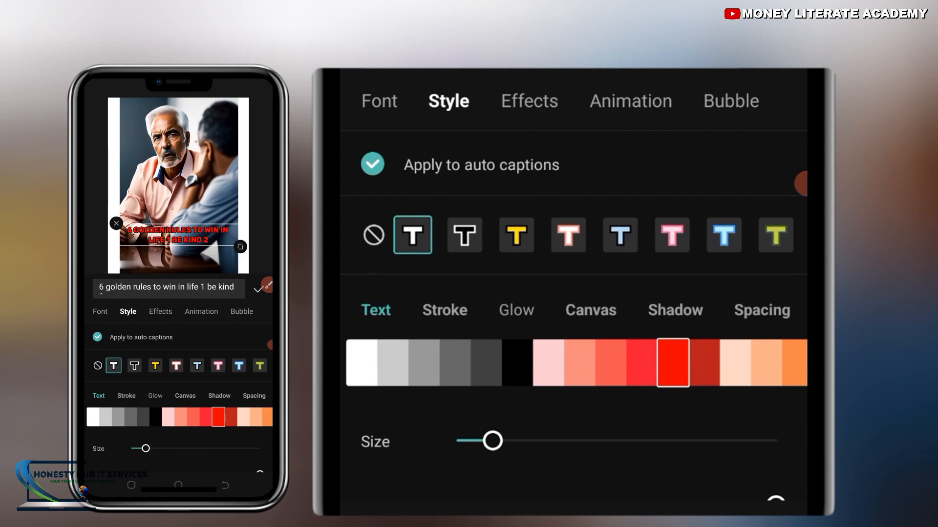
pyautogui.click(445, 309)
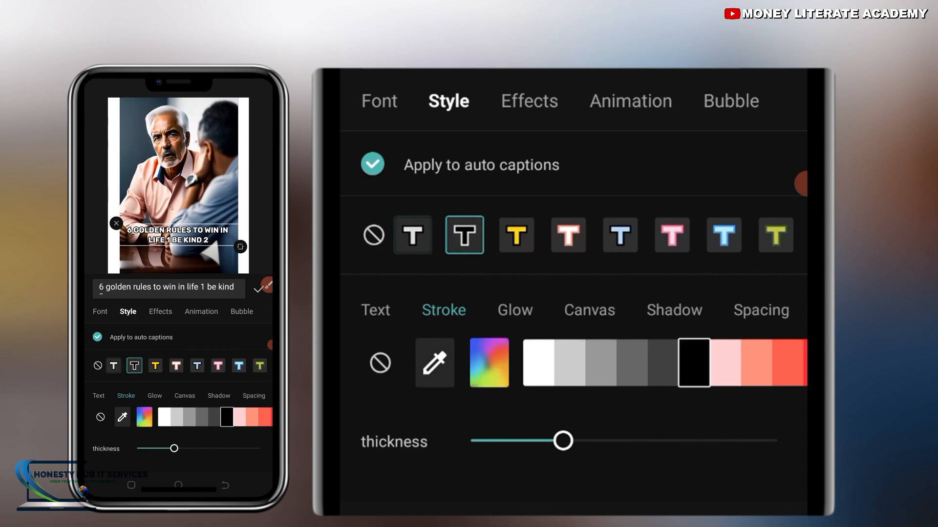
# - Make the caption text red with a white stroke outline
pyautogui.click(412, 235)
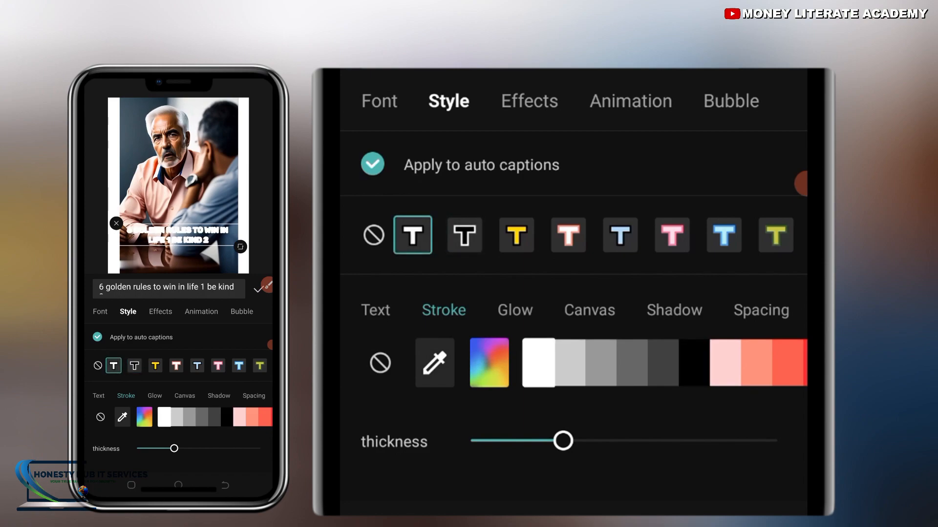
pyautogui.click(693, 363)
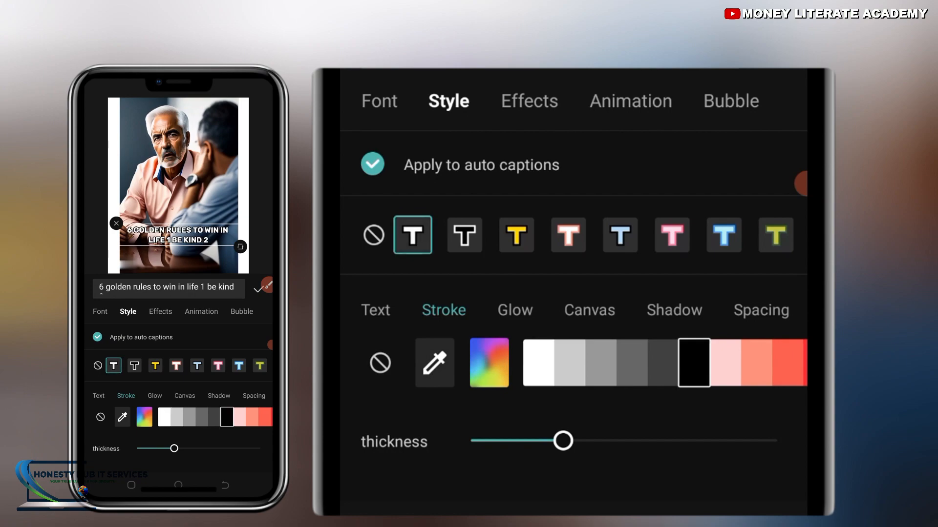
pyautogui.click(376, 310)
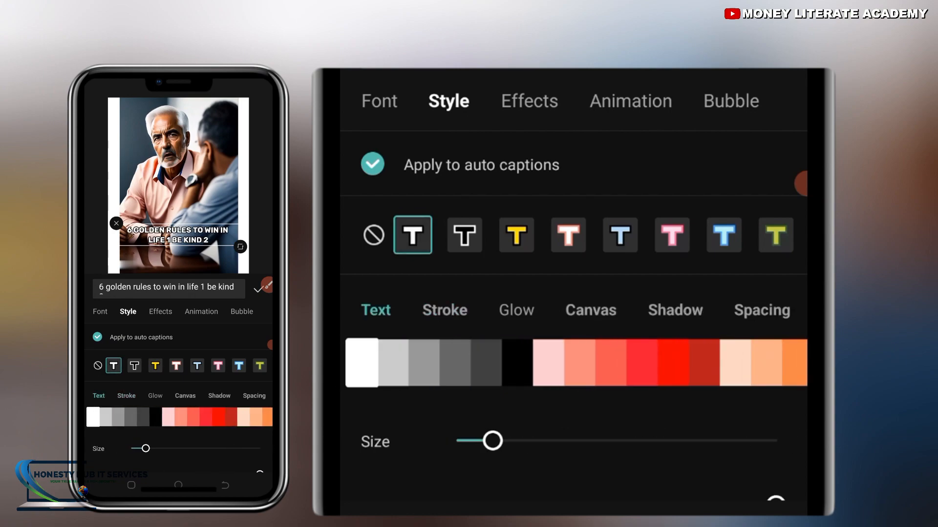
pyautogui.click(672, 362)
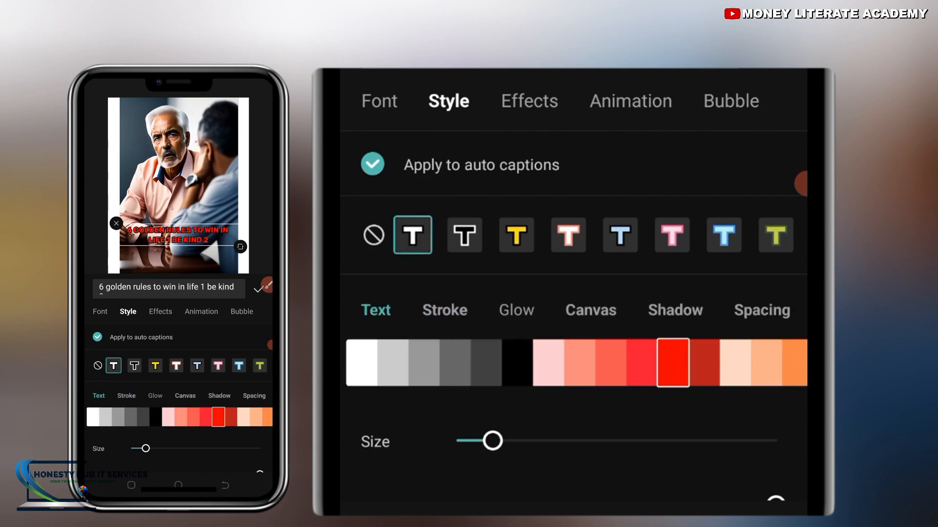
pyautogui.click(444, 309)
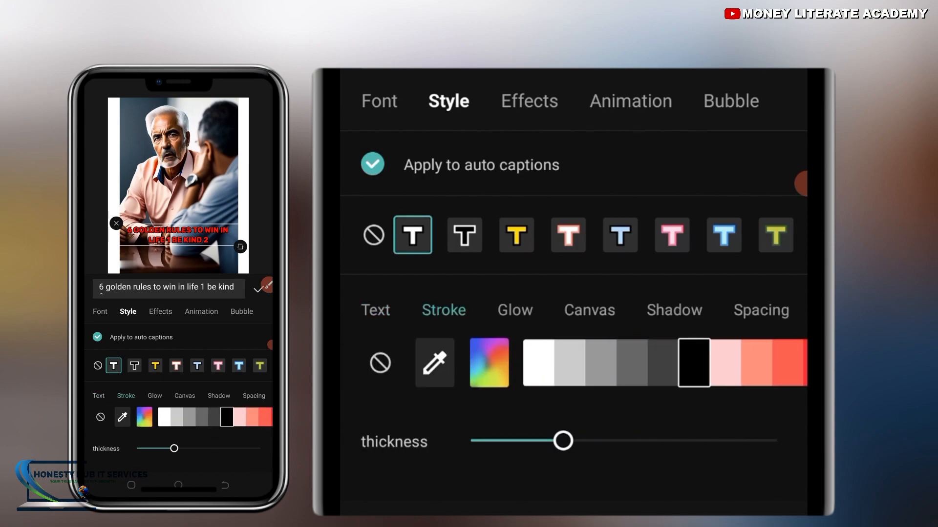
pyautogui.click(536, 362)
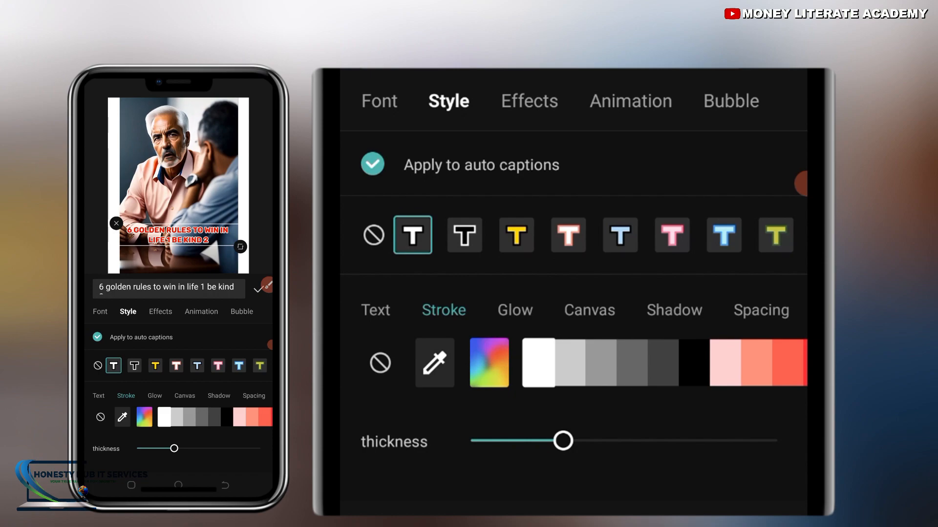
pyautogui.click(526, 101)
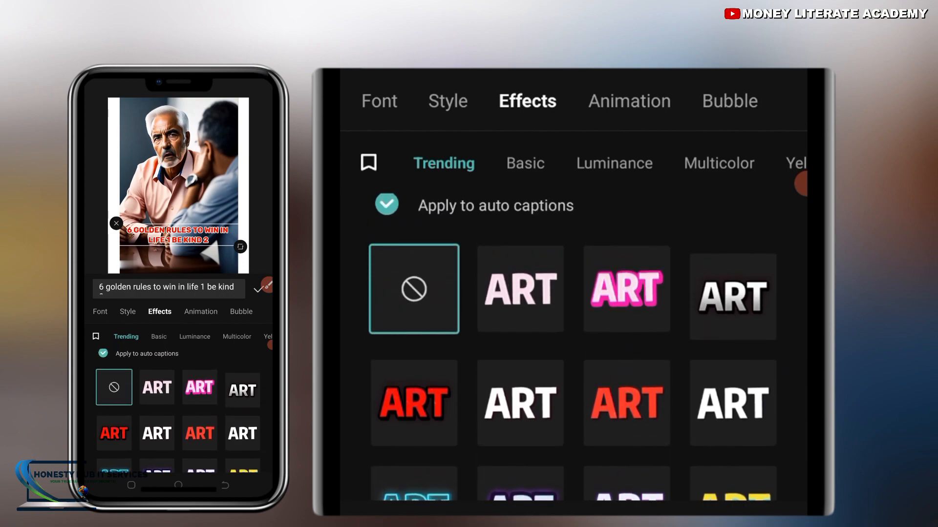
# - Apply the pink glowing ART effect from Trending to the auto captions
pyautogui.click(626, 289)
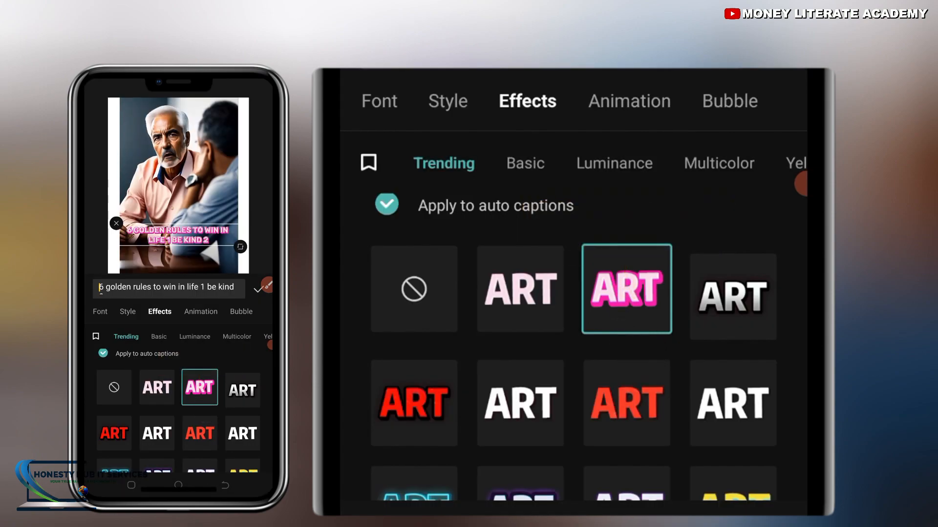
pyautogui.scroll(-3)
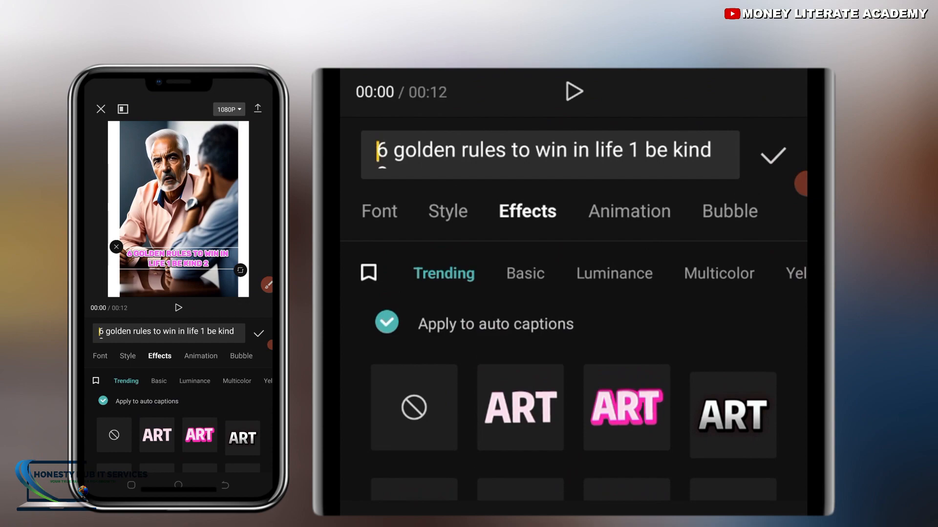
pyautogui.click(628, 211)
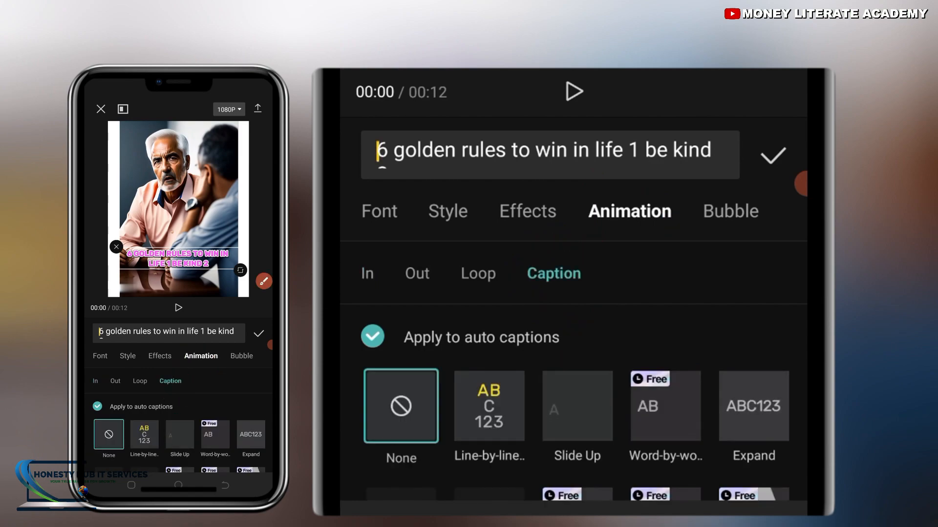
# - Apply the Pop-up caption animation and confirm the caption edits
pyautogui.scroll(-3)
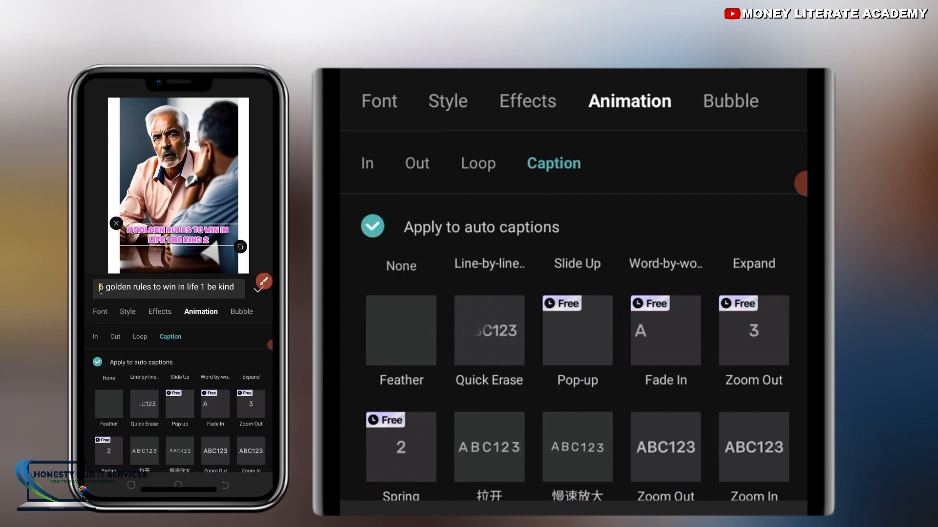
pyautogui.click(576, 330)
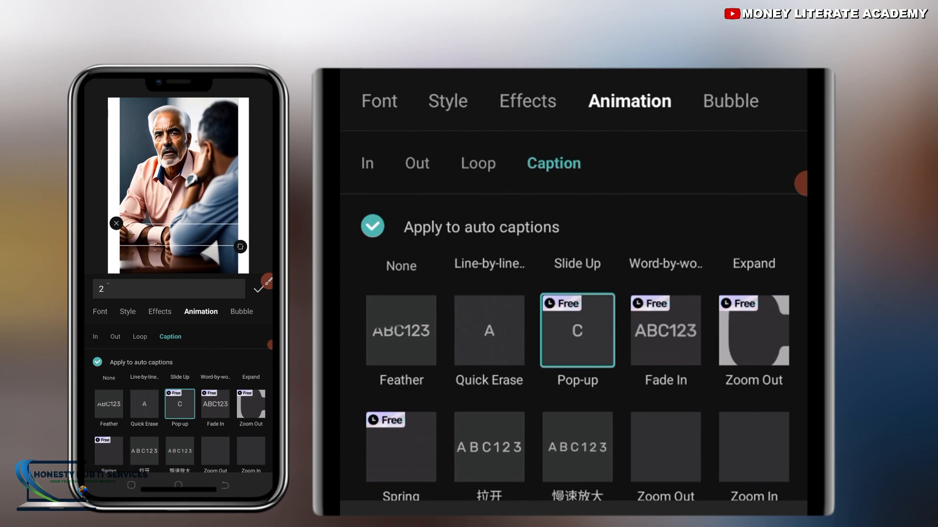
pyautogui.click(576, 263)
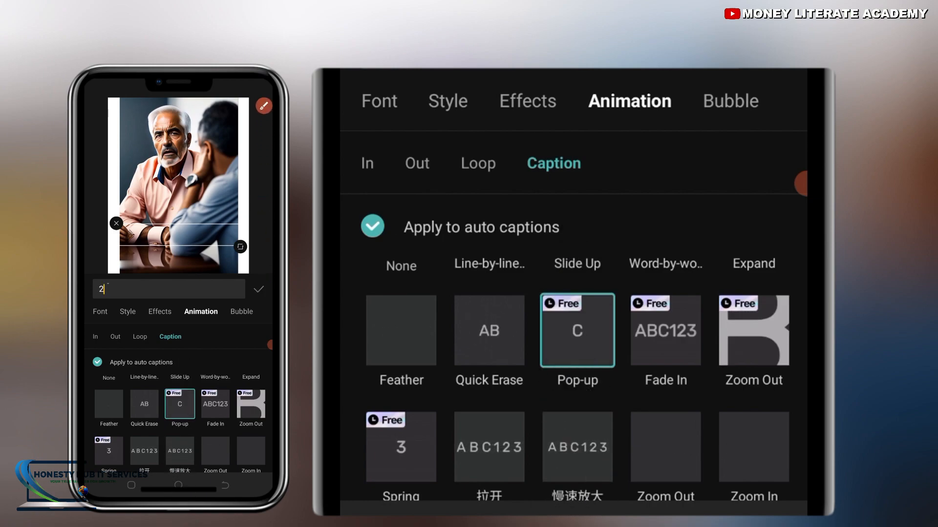
pyautogui.click(259, 288)
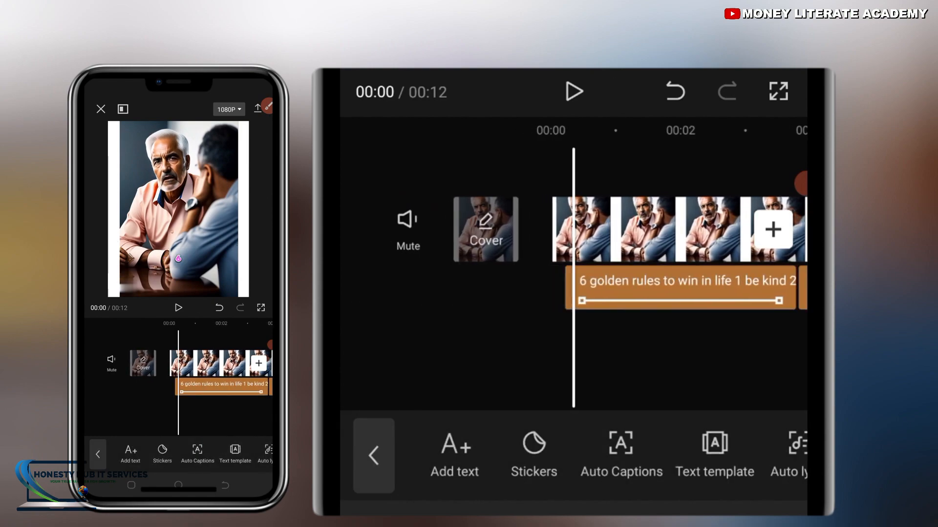
# - Set the caption text size to 22 and play back the captioned video
pyautogui.click(685, 288)
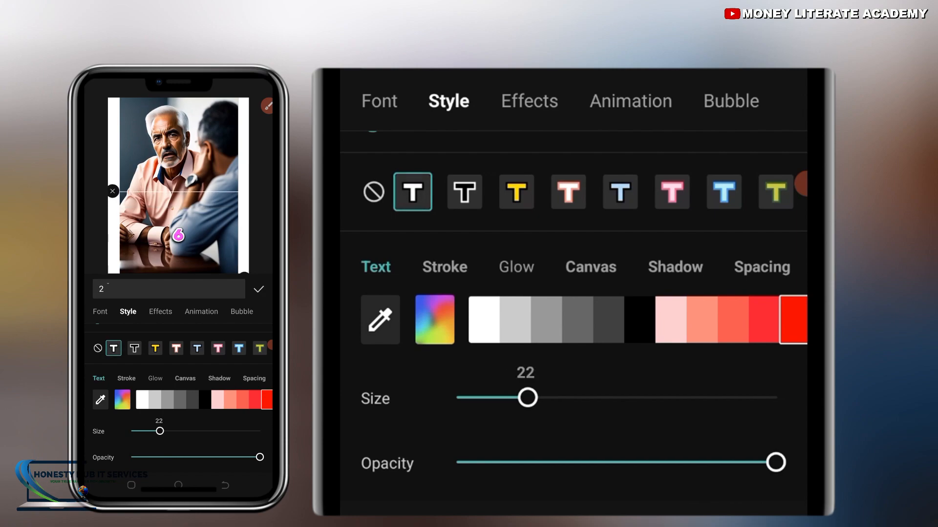
pyautogui.click(258, 289)
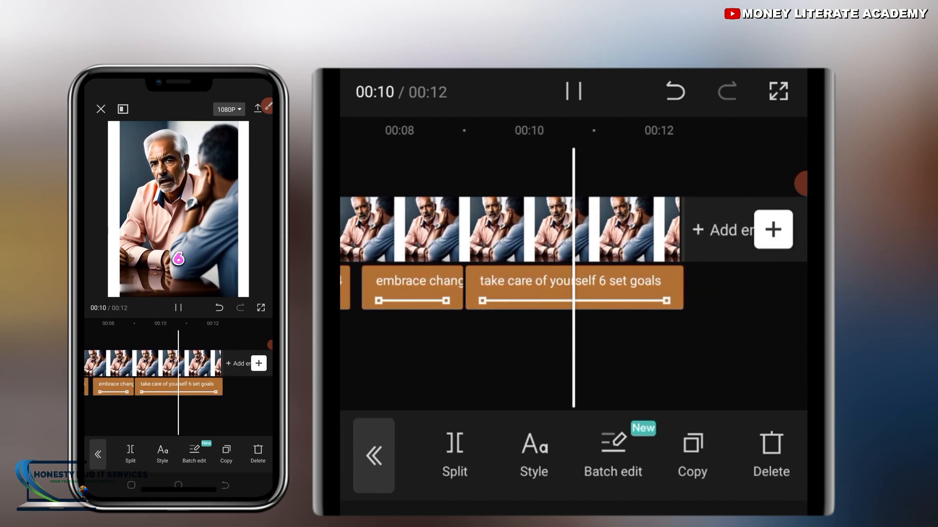
# - Pause the preview at 00:00 so the pink 'GOLDEN' caption shows
pyautogui.click(573, 91)
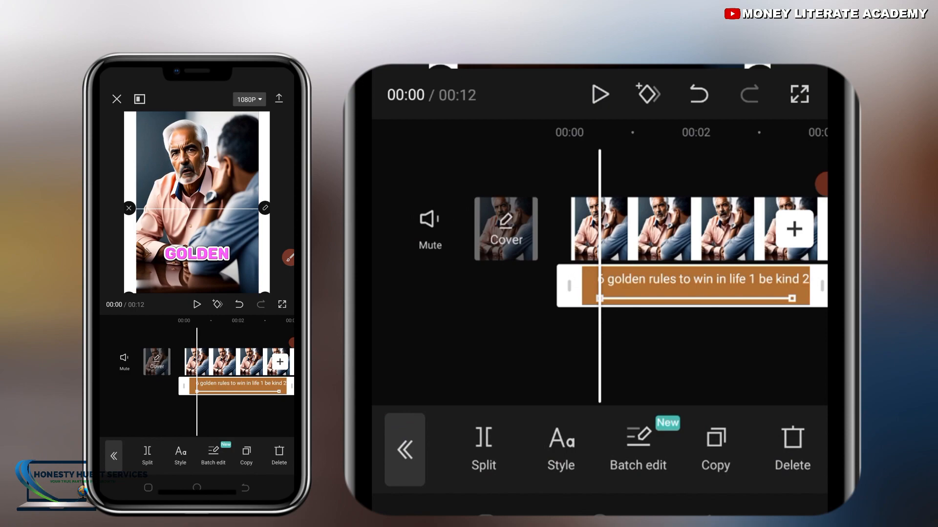
pyautogui.click(560, 449)
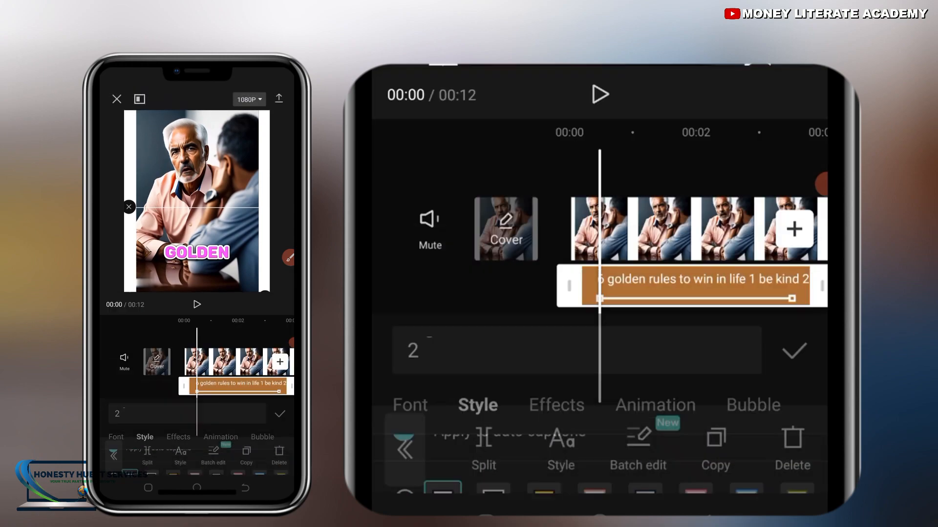
pyautogui.click(794, 351)
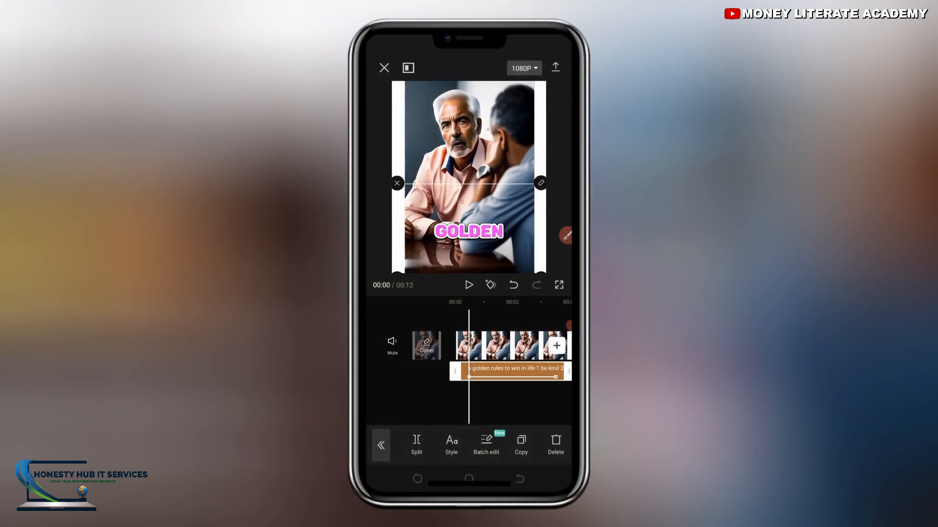
# - Start exporting the 12-second pink-captioned video from the top-right upload arrow
pyautogui.click(554, 66)
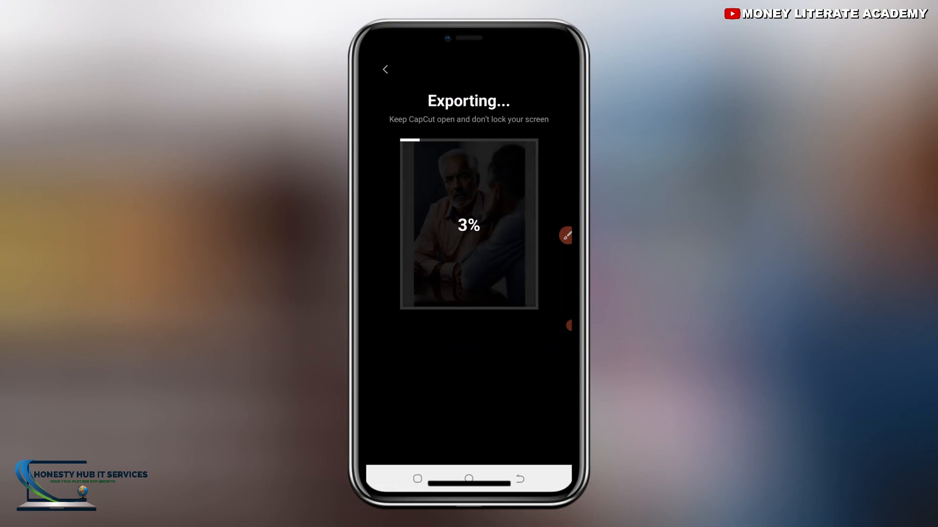